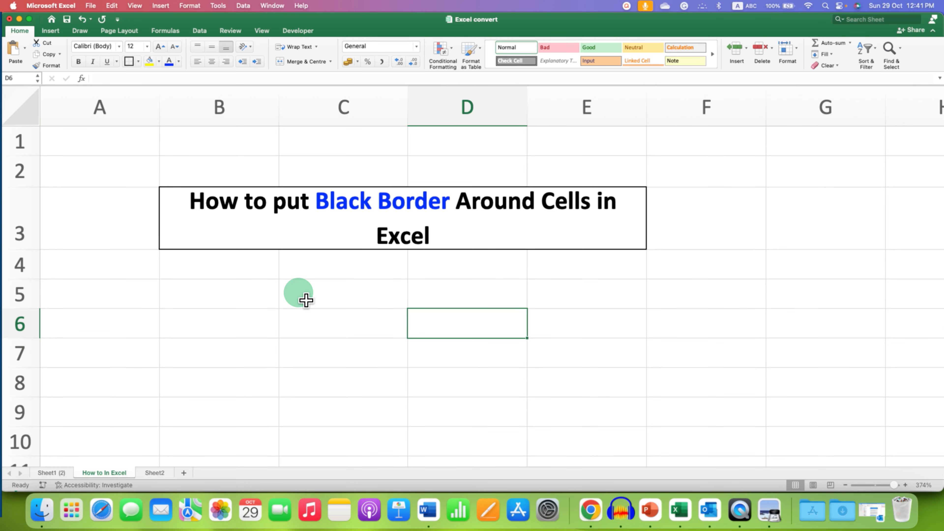
# - Select the range C5:D7 beneath the bordered title
pyautogui.moveTo(298, 294); pyautogui.dragTo(509, 361)
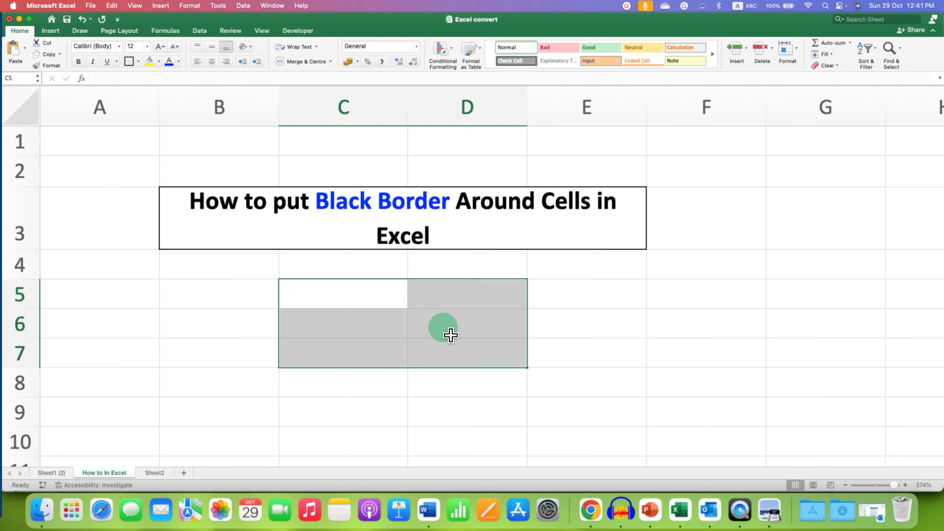
pyautogui.moveTo(447, 304)
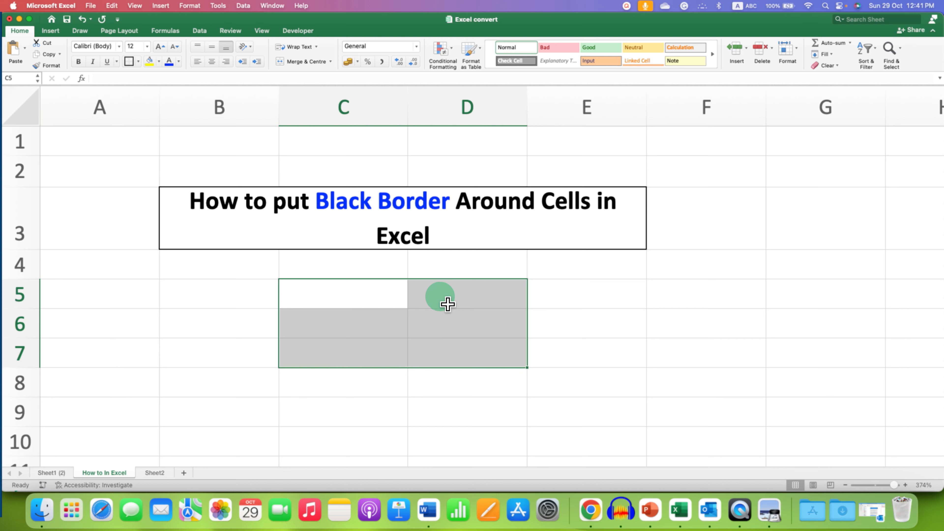
# - Bring up Format Cells from the shortcut menu of the selected range
pyautogui.rightClick(439, 300)
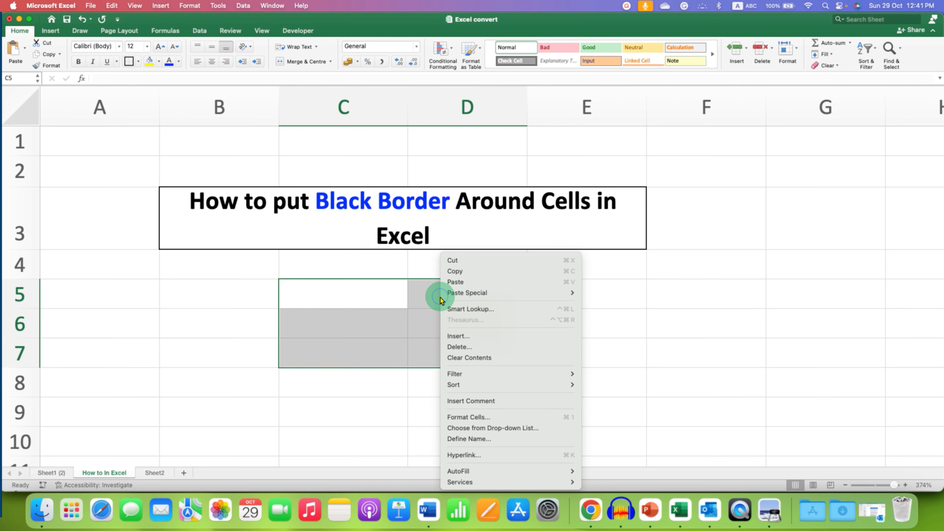
pyautogui.moveTo(478, 416)
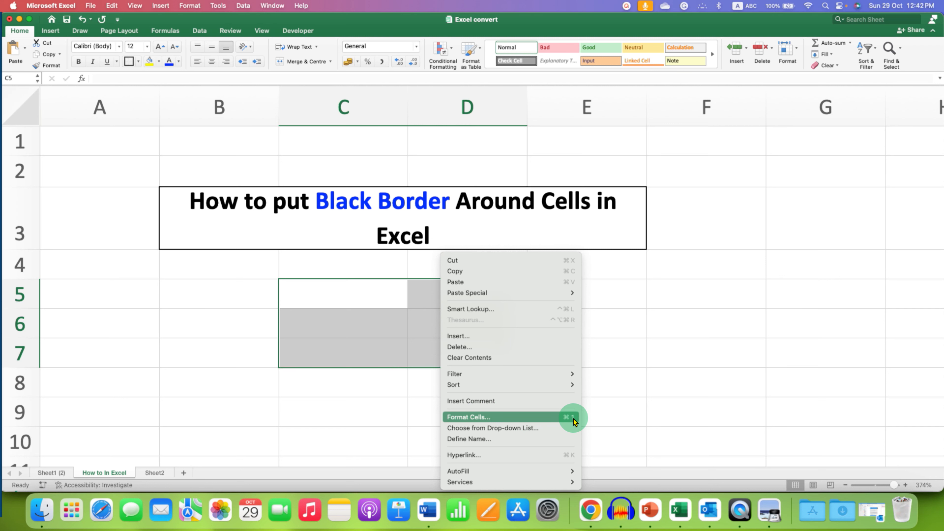
pyautogui.moveTo(510, 421)
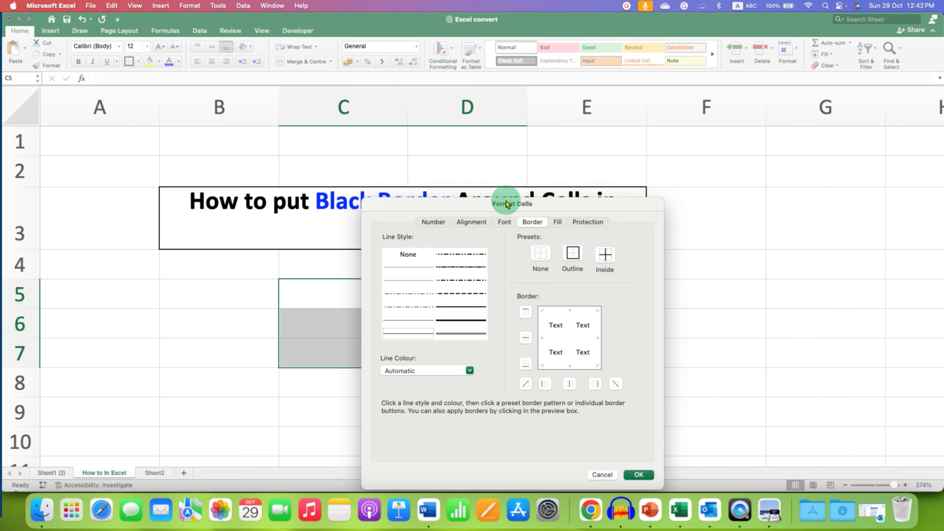
# - Apply the thick solid line style in black as outline and inside borders on C5:D7
pyautogui.moveTo(512, 204); pyautogui.dragTo(696, 168)
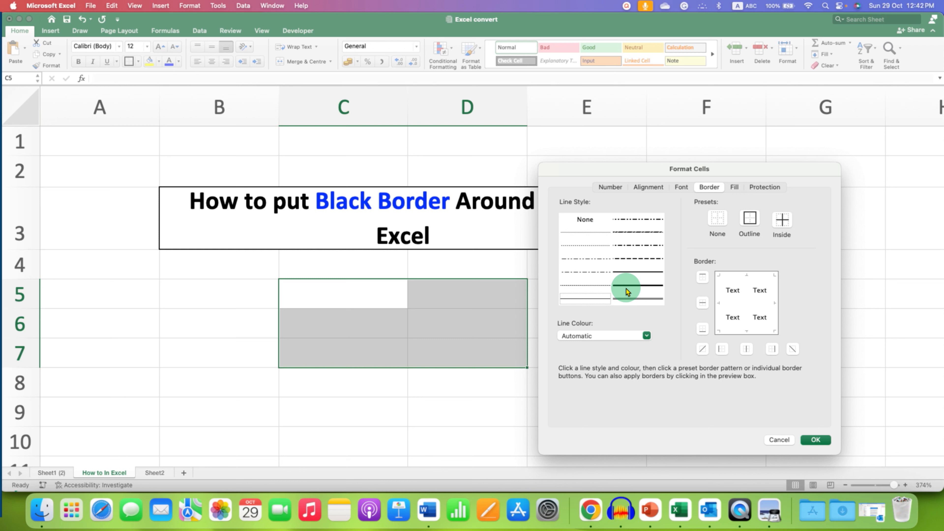
pyautogui.click(626, 287)
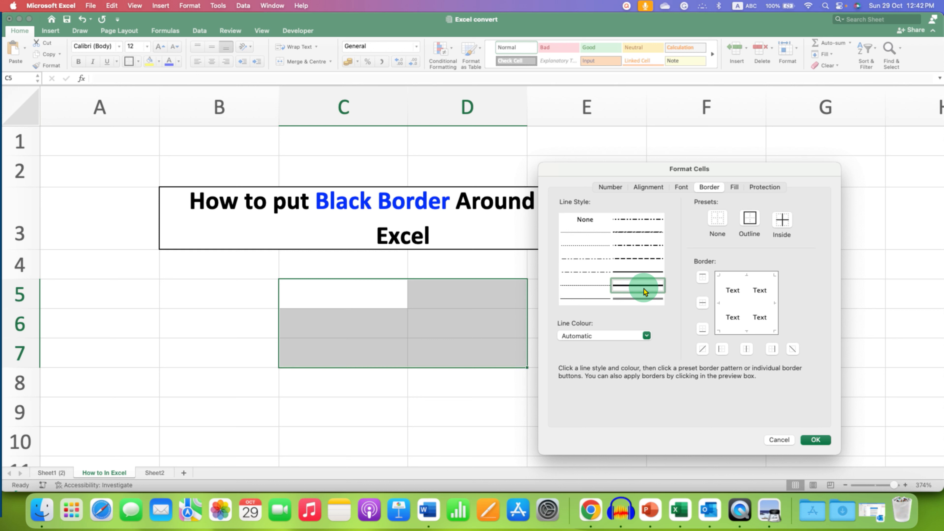
pyautogui.click(646, 336)
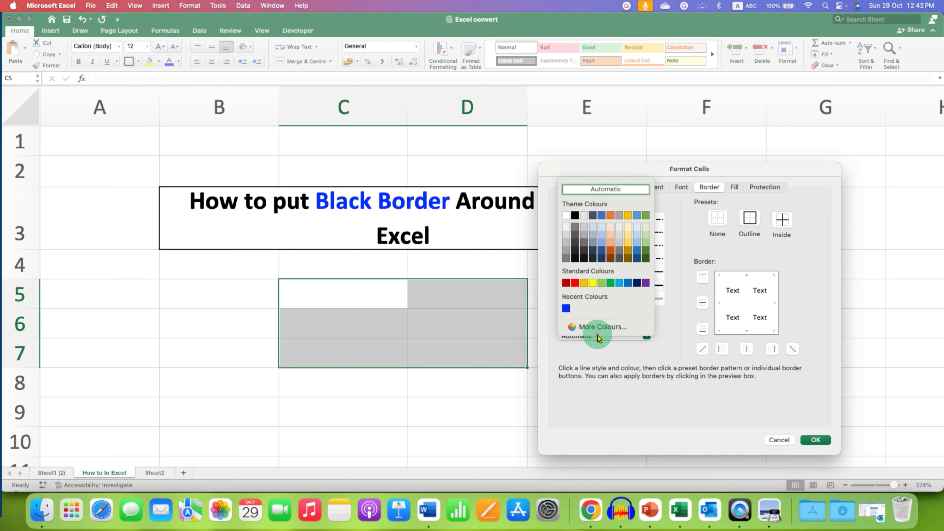
pyautogui.moveTo(592, 306)
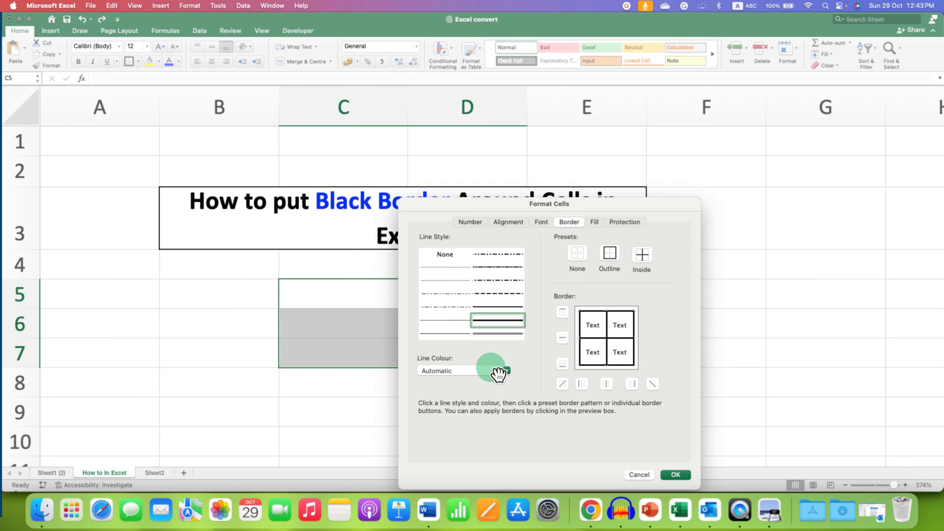
pyautogui.click(506, 370)
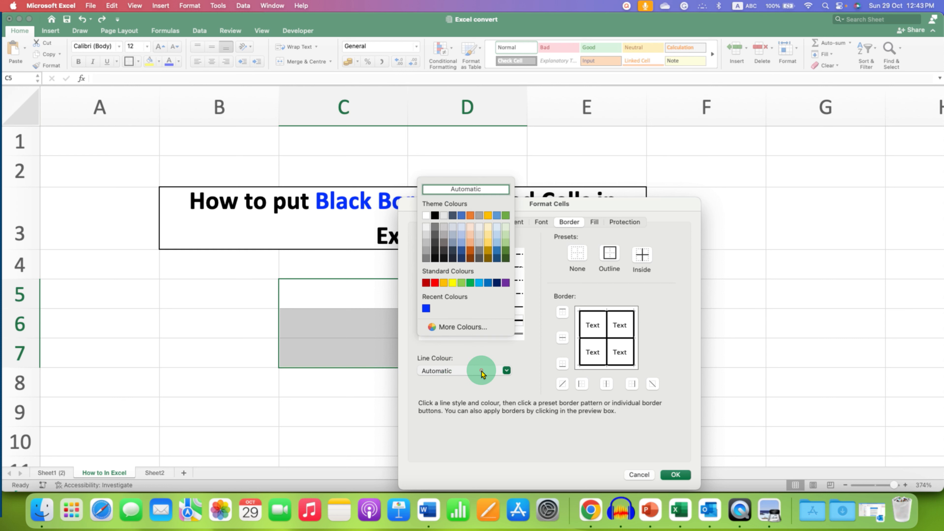
pyautogui.click(435, 218)
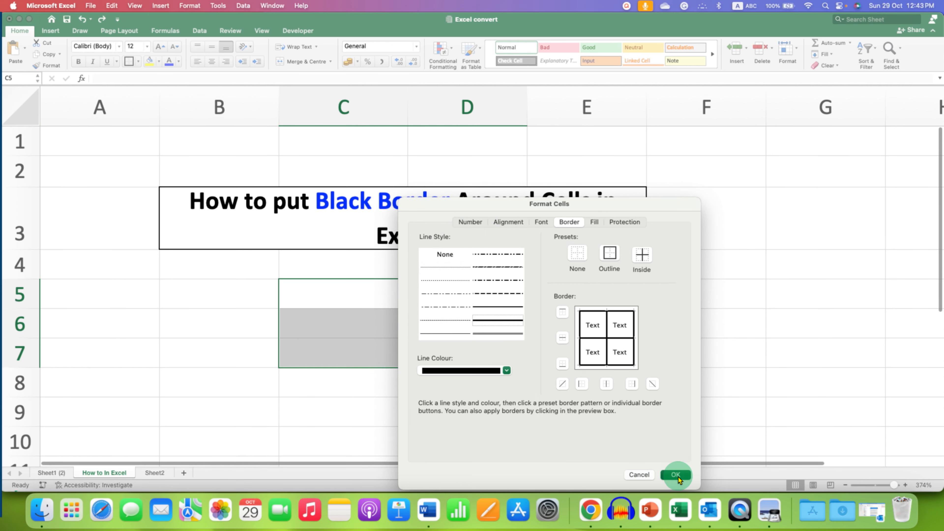
pyautogui.click(676, 475)
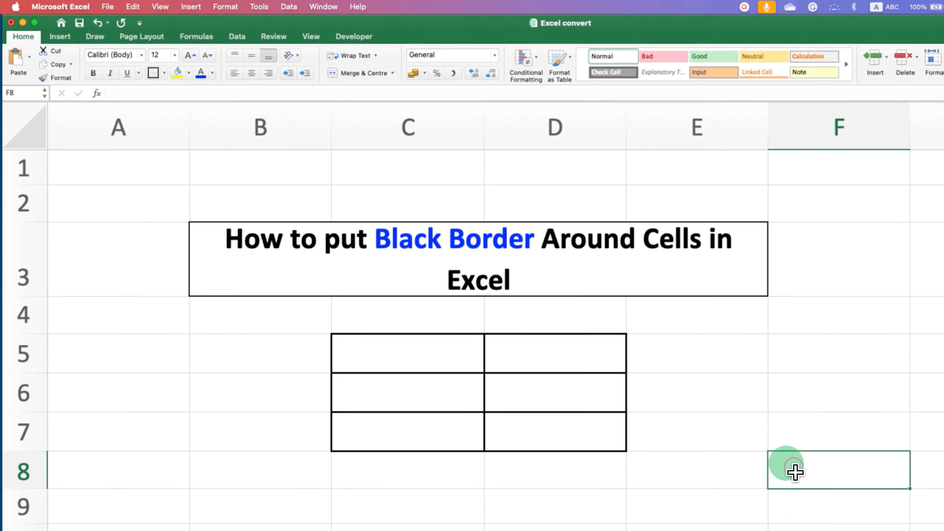